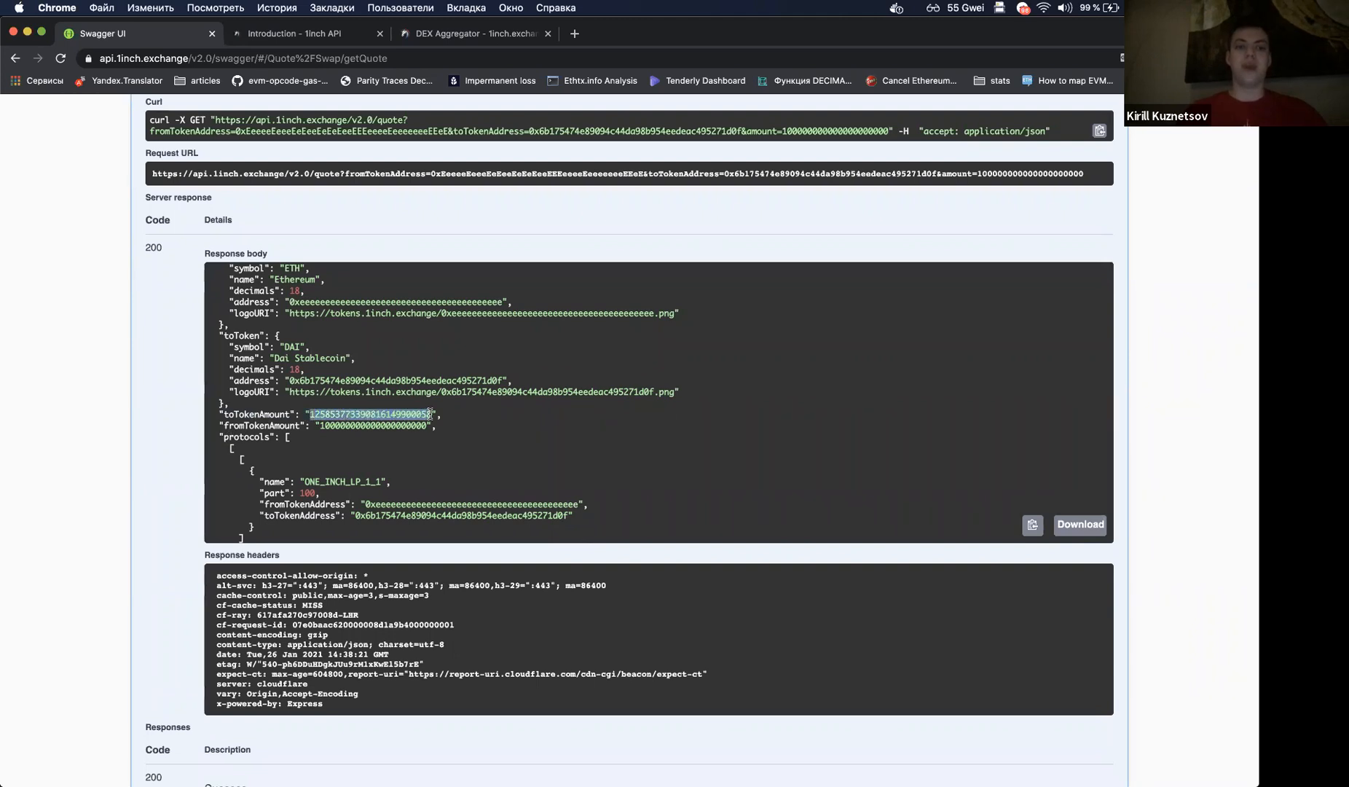
# Step: Scroll the getQuote endpoint to review the ETH/DAI quote parameters and response
pyautogui.scroll(-3)
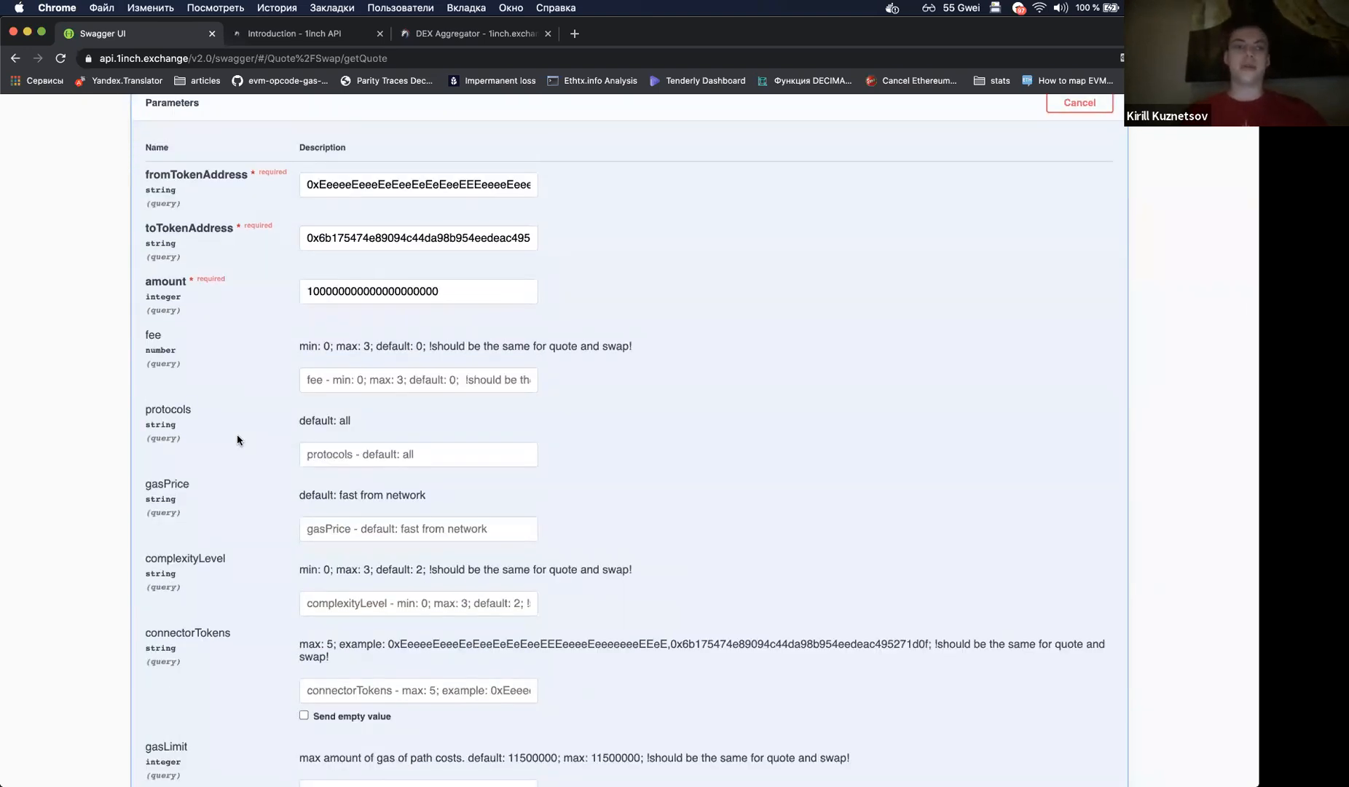
pyautogui.click(417, 380)
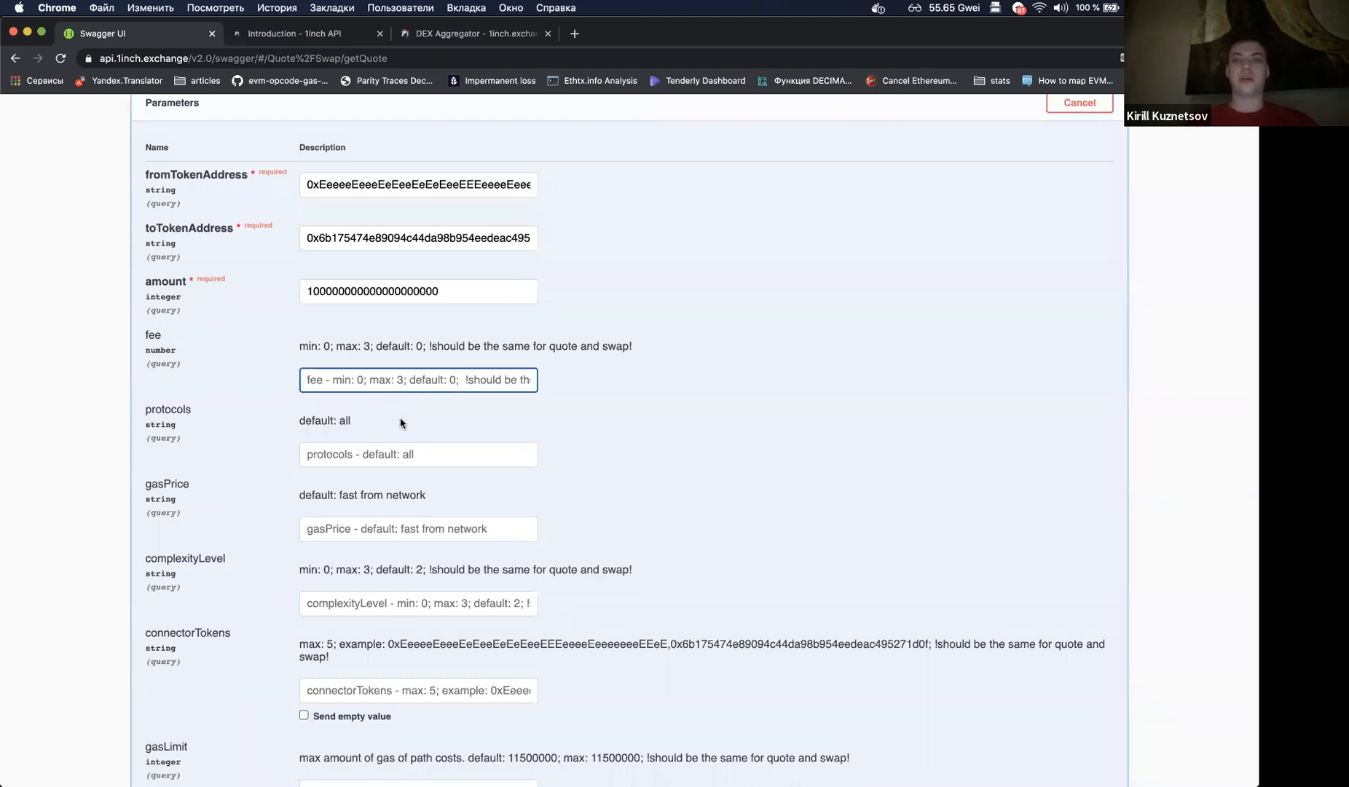
# Step: Set the quote's fee to 1 and continue down the optional parameters
pyautogui.write('1')
pyautogui.click(418, 453)
pyautogui.write('WETH,BALANCER')
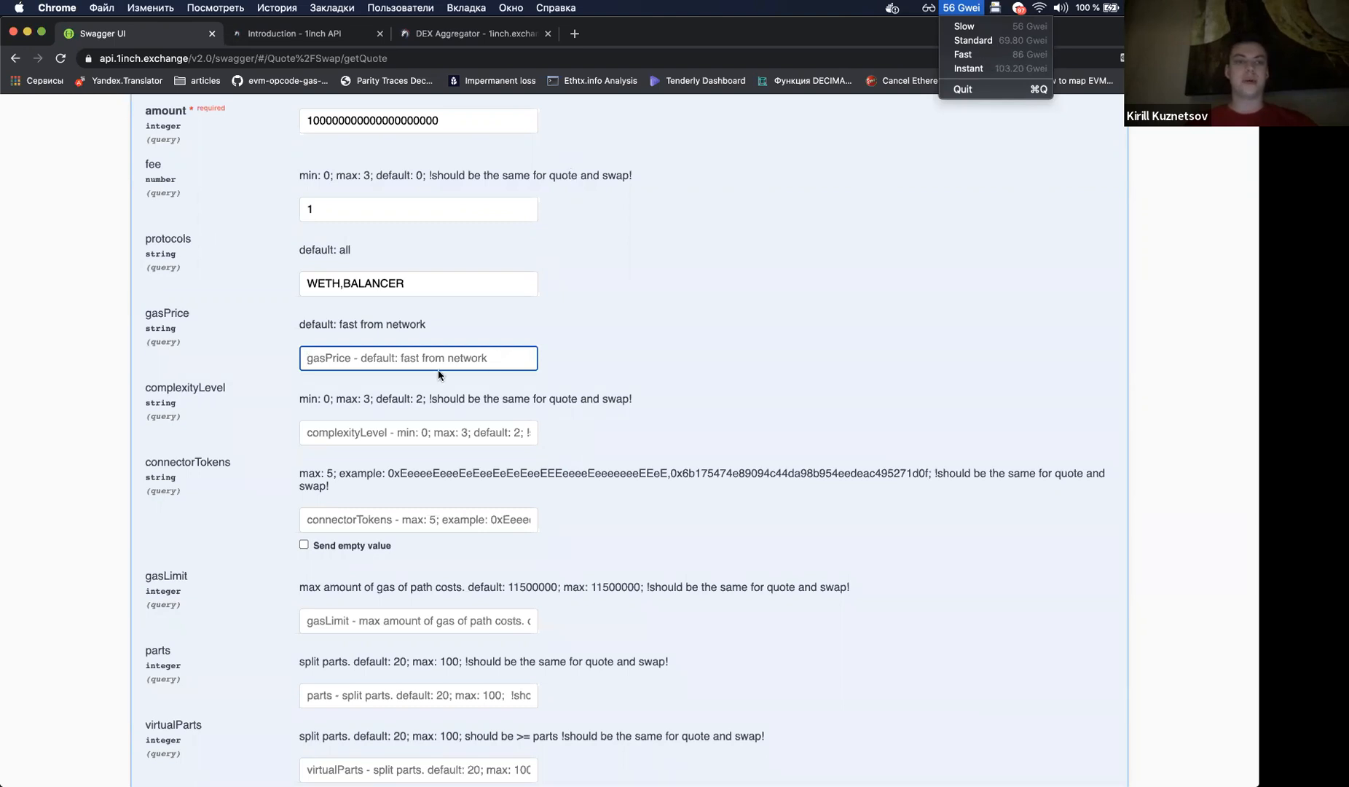
pyautogui.scroll(-3)
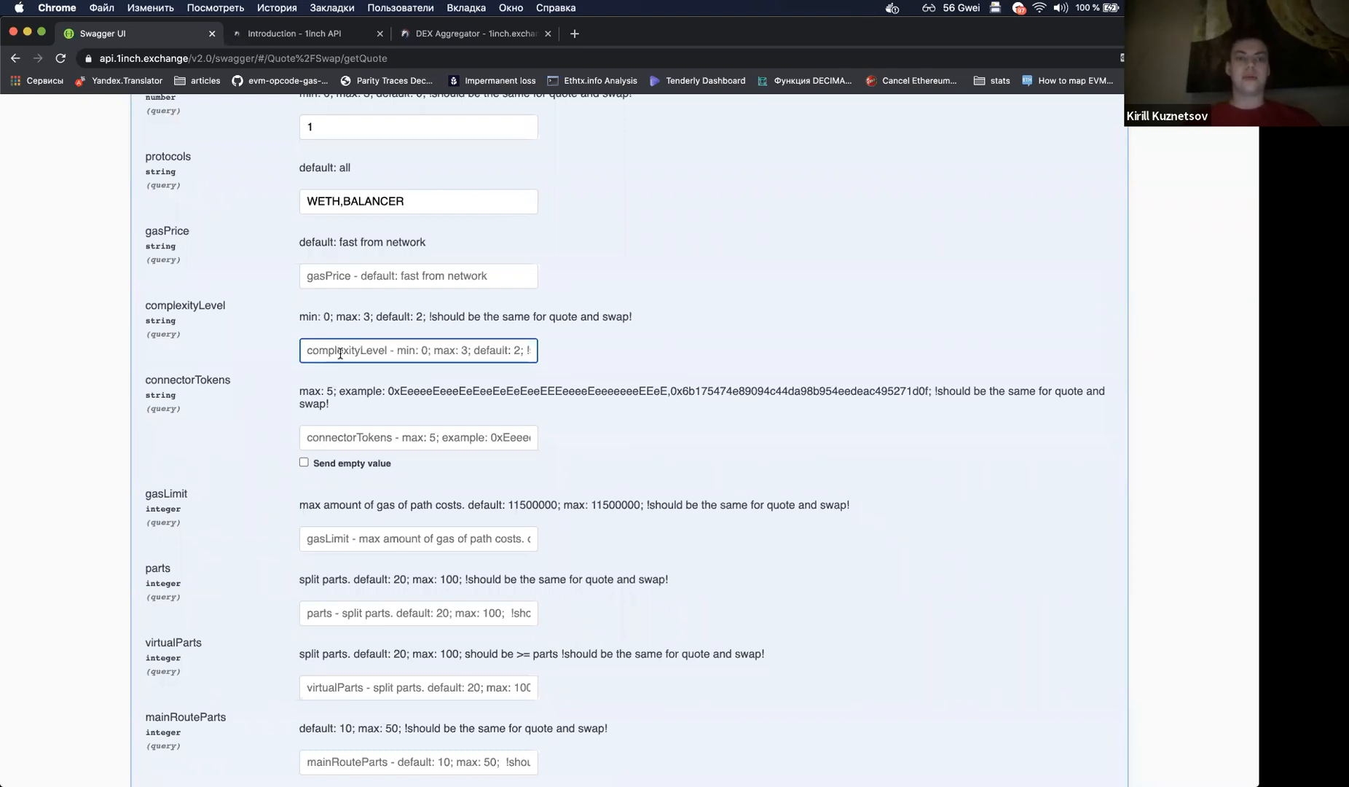
# Step: Switch browser tab to move from the getQuote form toward the swap endpoint
pyautogui.click(472, 34)
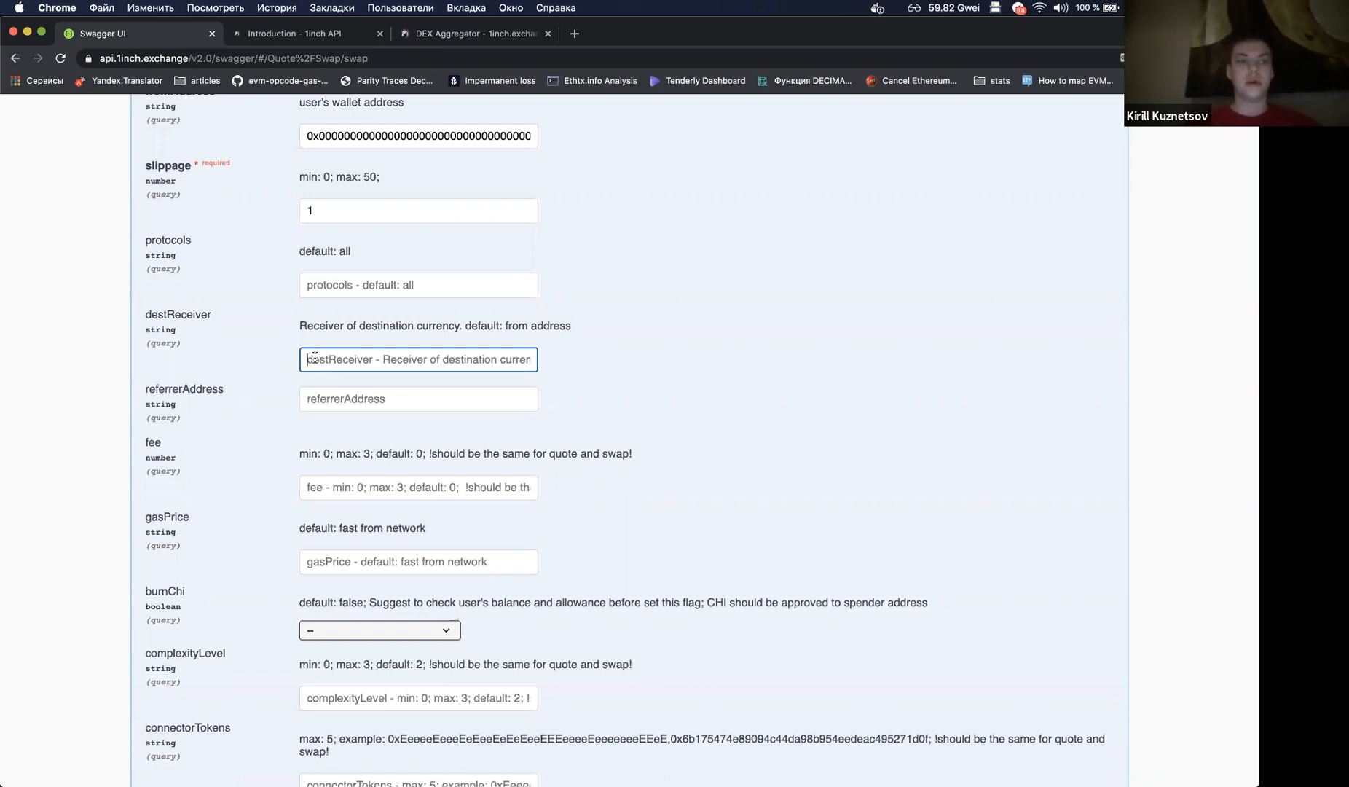
# Step: Scroll through the swap form's burnChi, allowPartialFill and disableEstimate settings
pyautogui.scroll(-3)
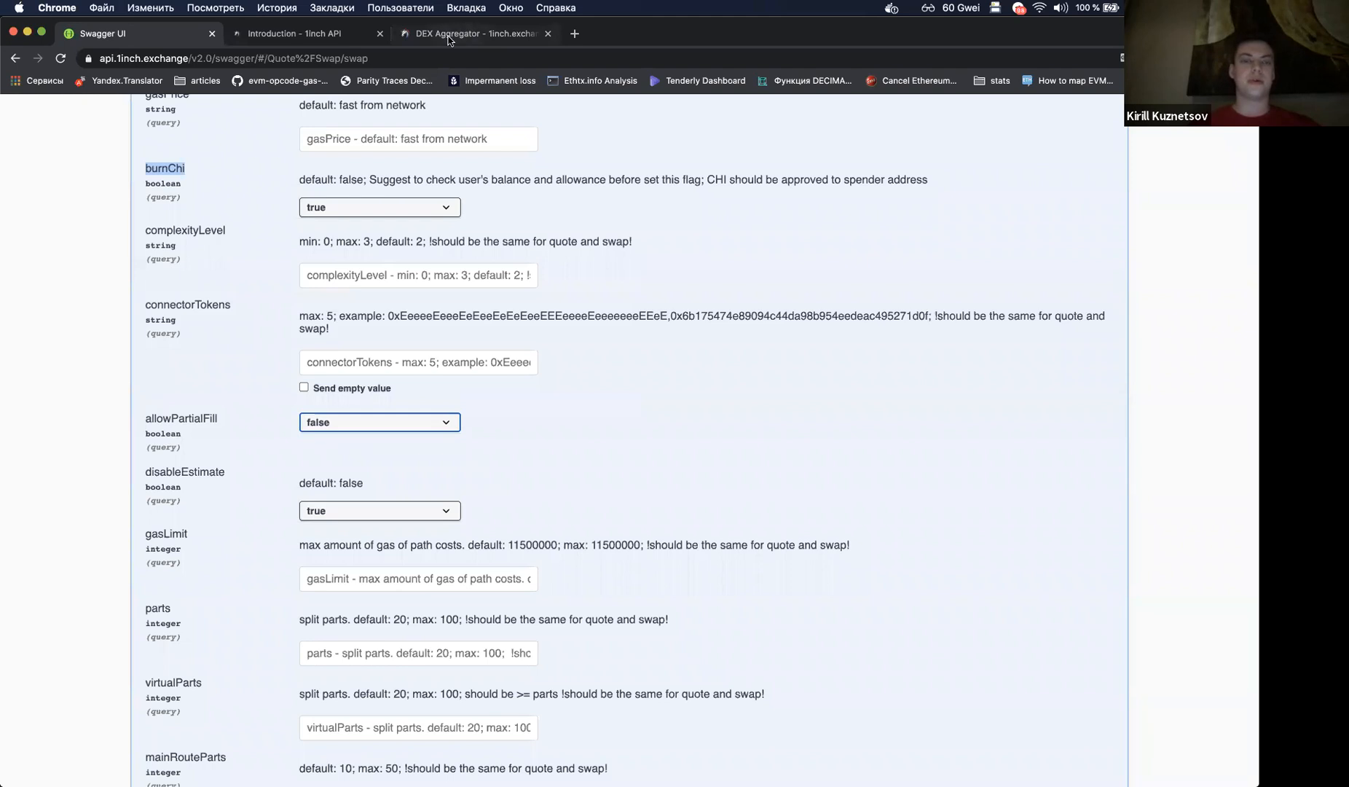
# Step: View the 1000 ETH→USDC quote in the DEX Aggregator tab, then return to the API docs
pyautogui.click(472, 34)
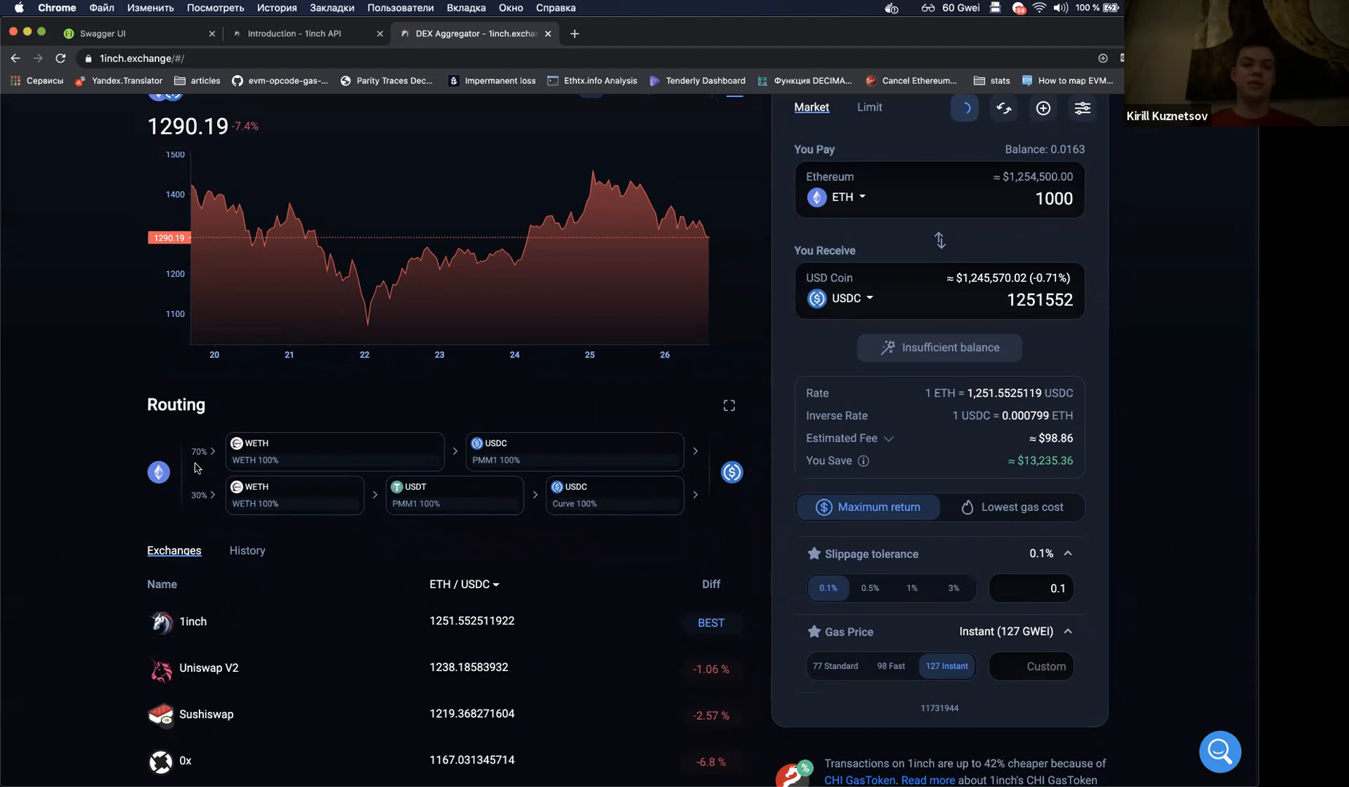
pyautogui.click(301, 34)
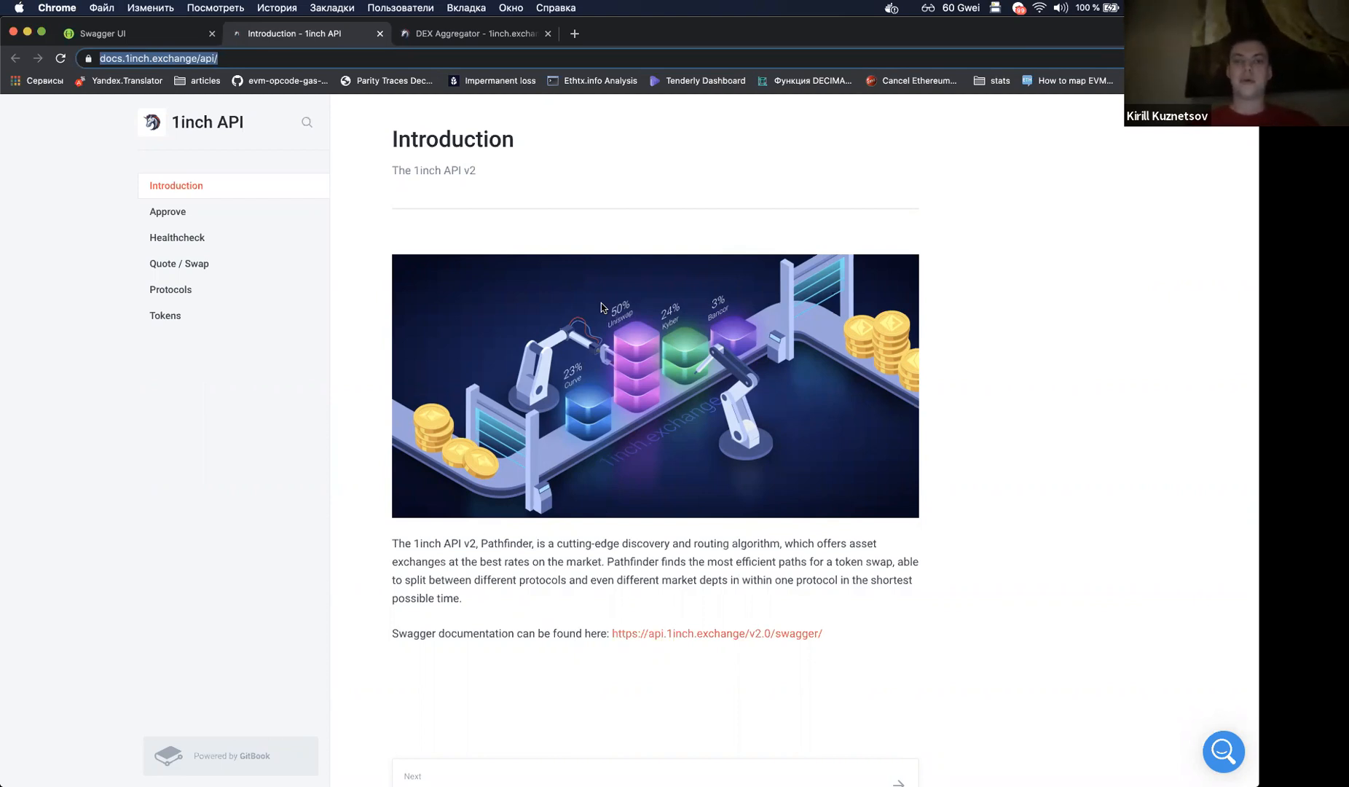
pyautogui.moveTo(582, 277)
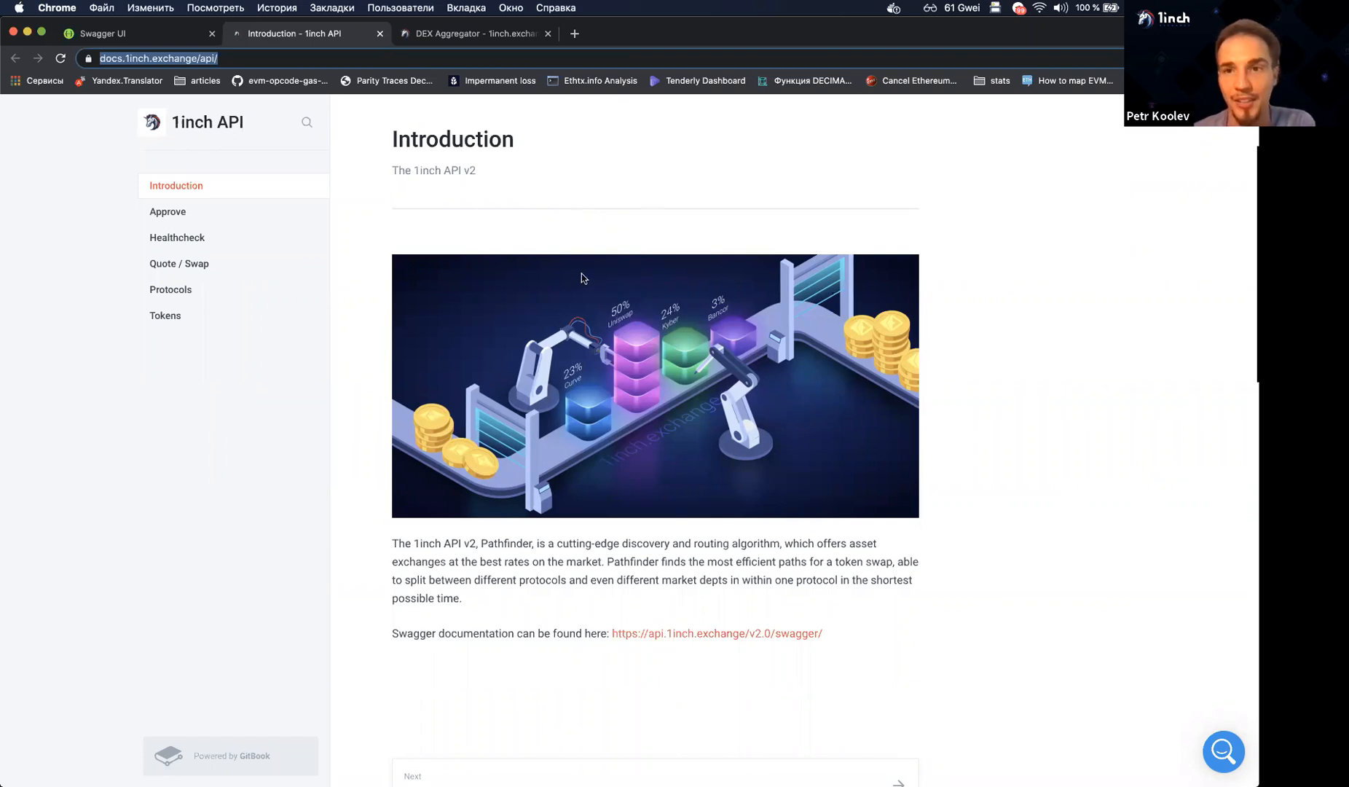
pyautogui.click(130, 32)
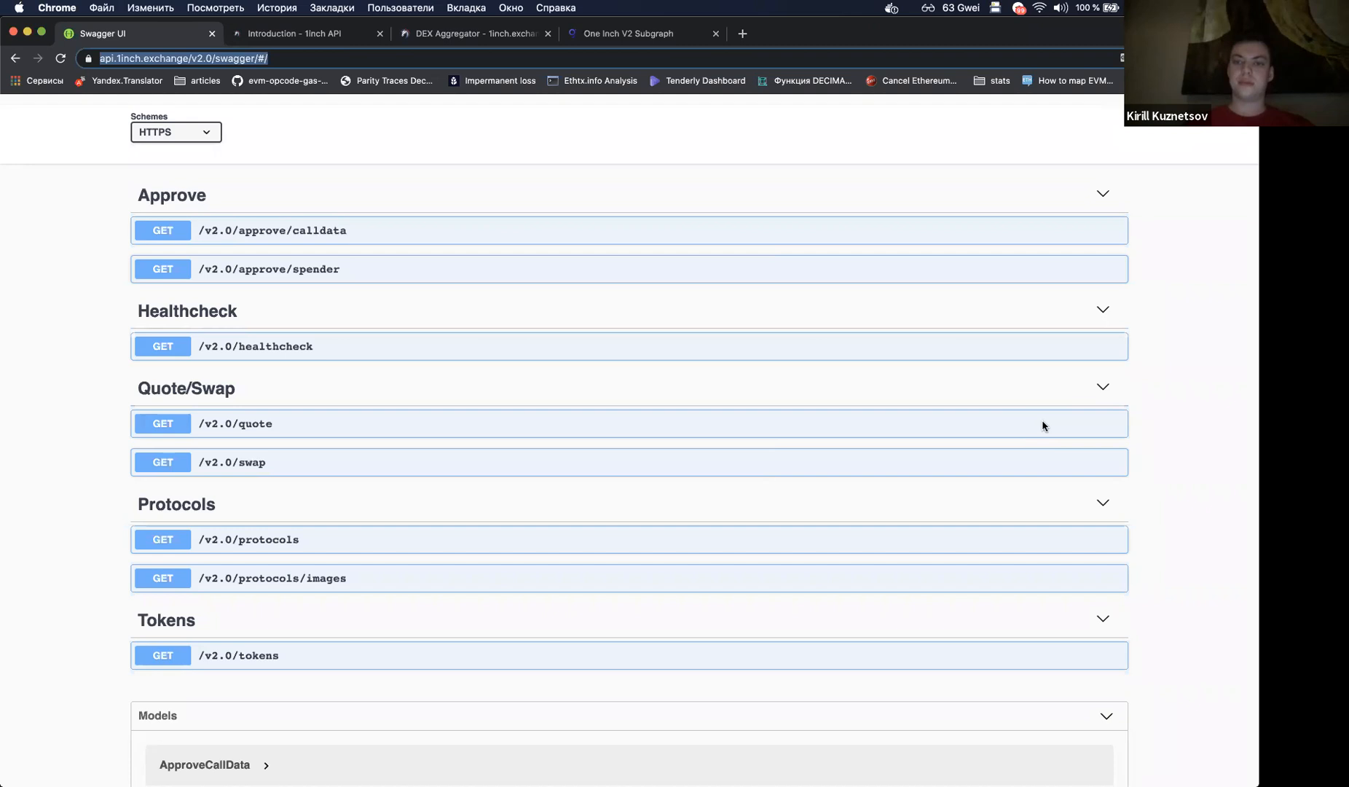
pyautogui.moveTo(997, 422)
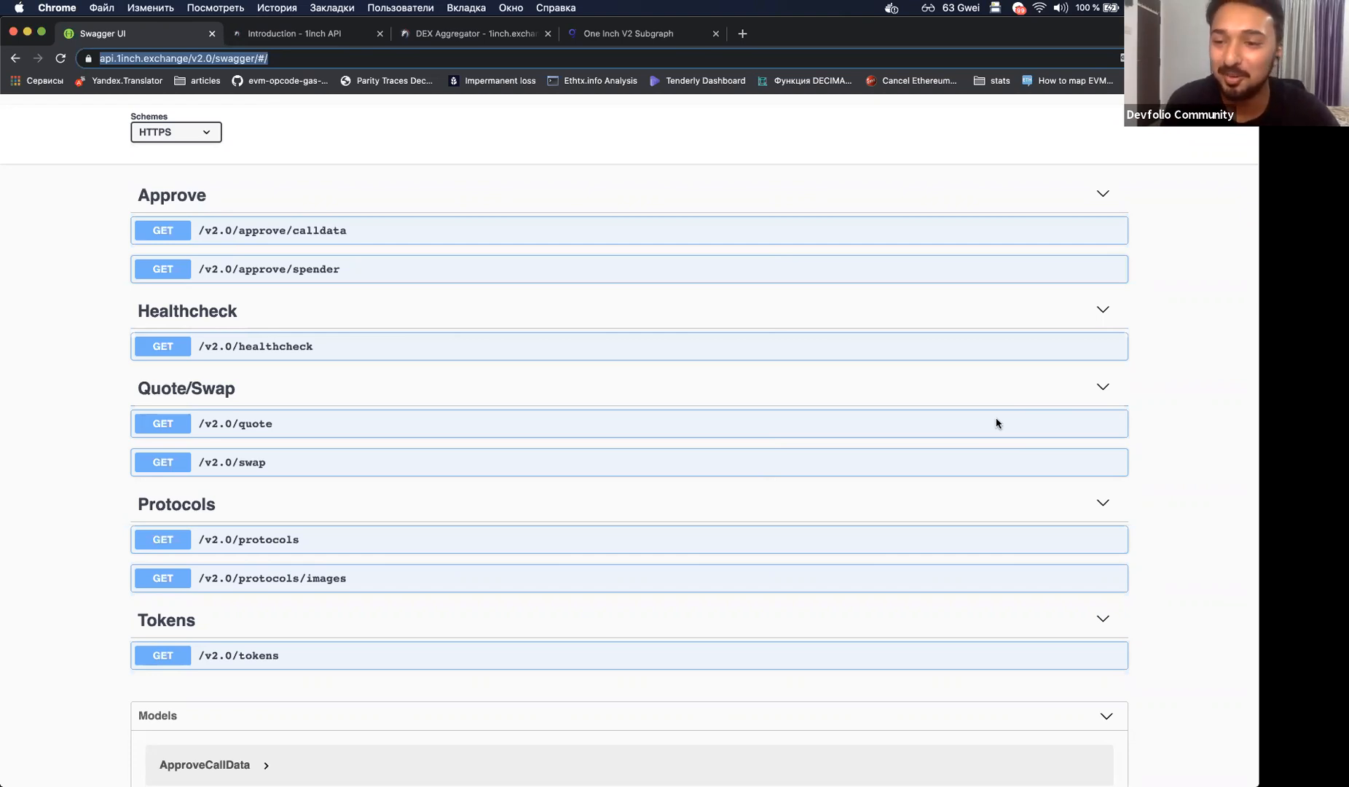